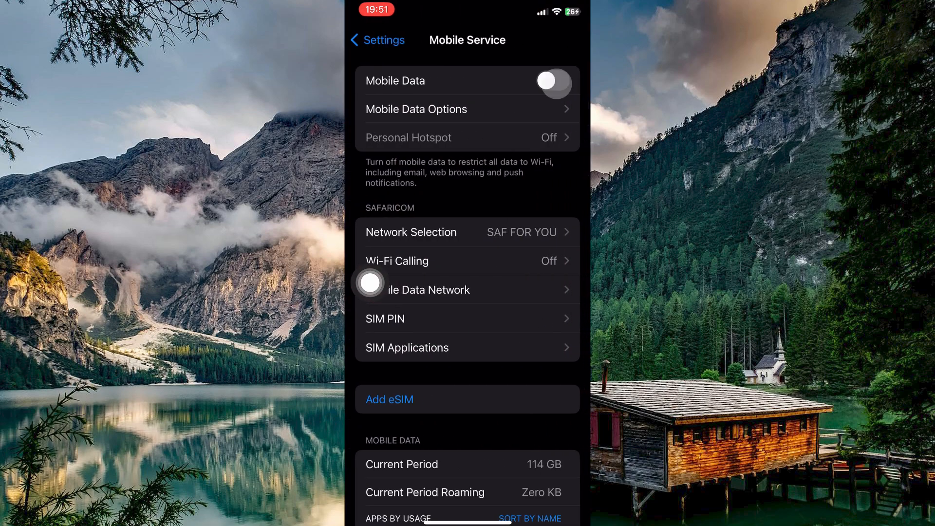
Search the App Library for Snapchat, entering 'Sn' in the search field
scroll("down", 3)
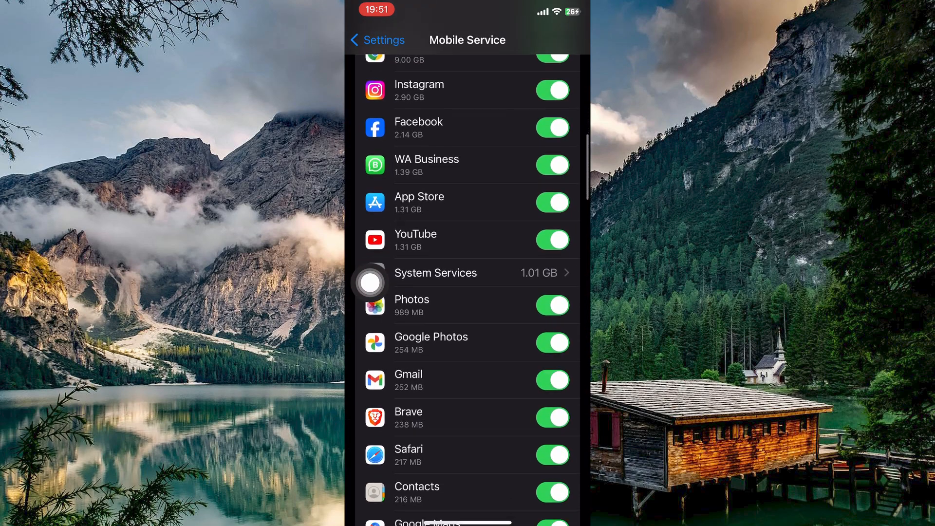
scroll("down", 3)
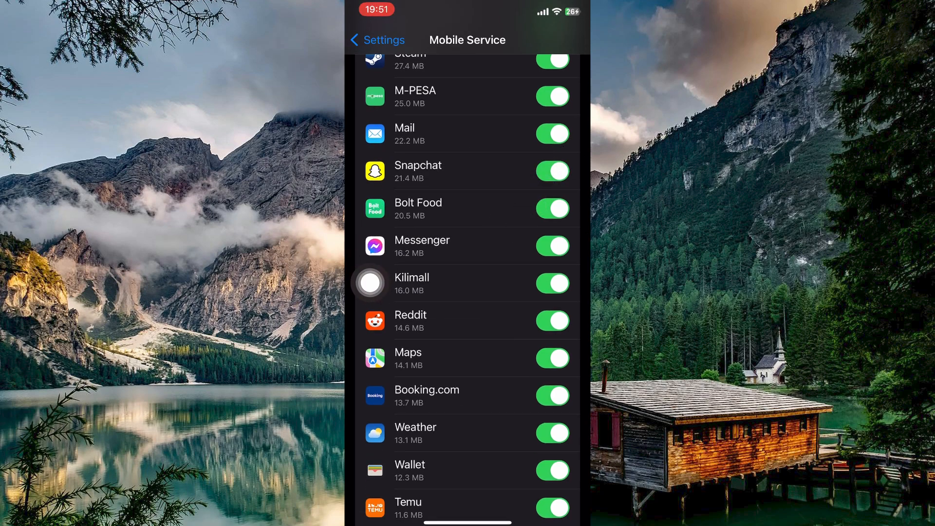
left_click(371, 284)
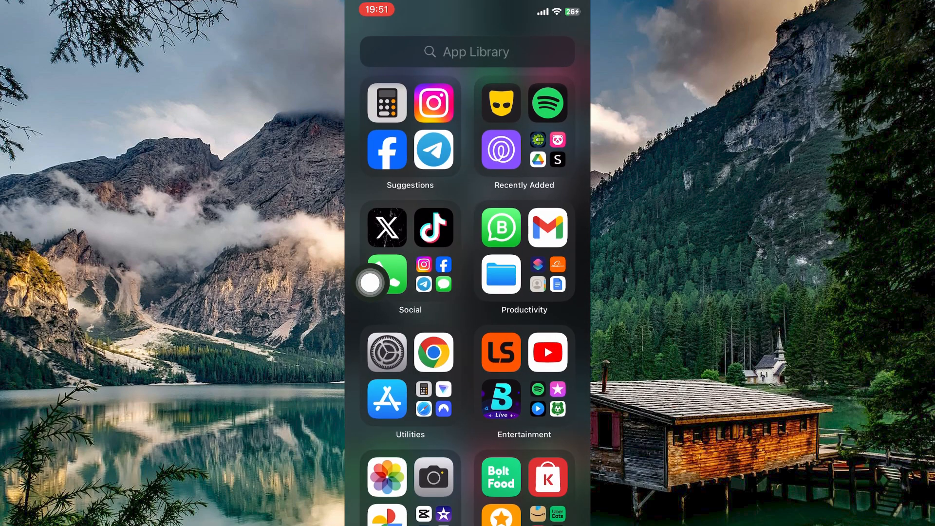
type("snapch")
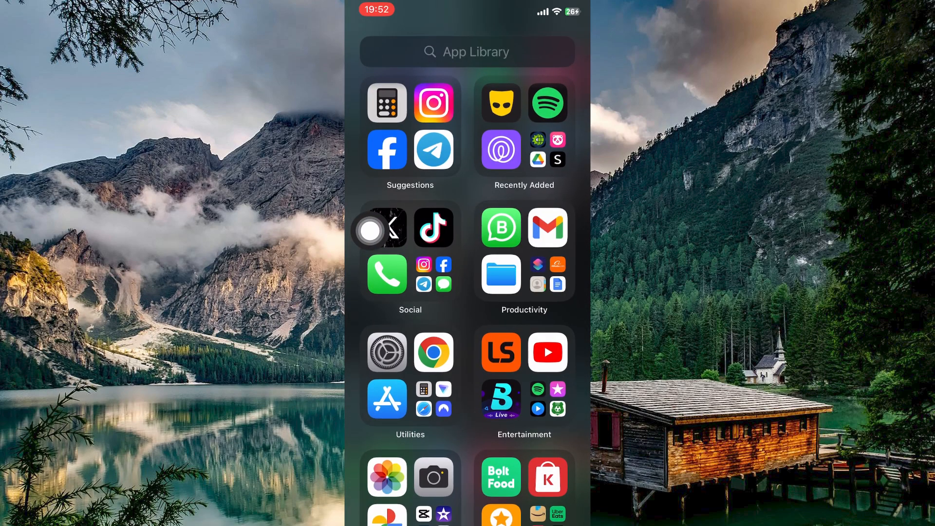
type("Sn")
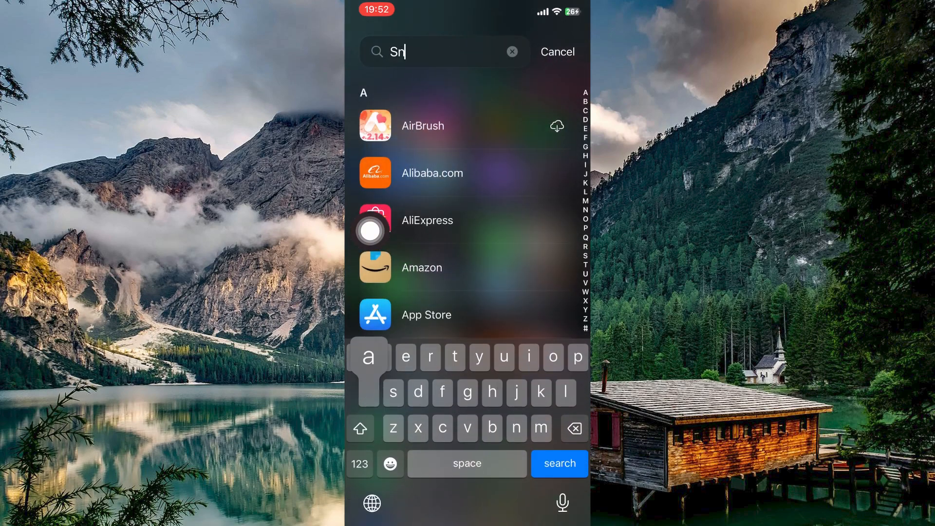